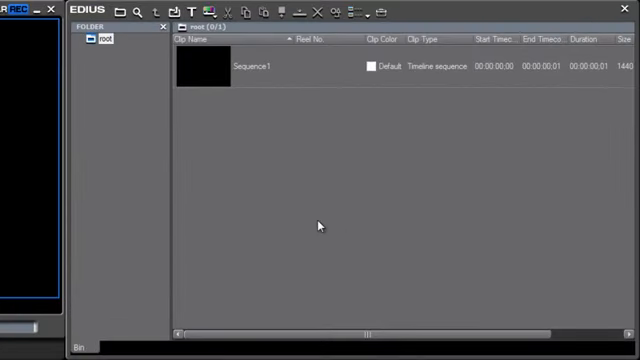
mouse_move(198, 205)
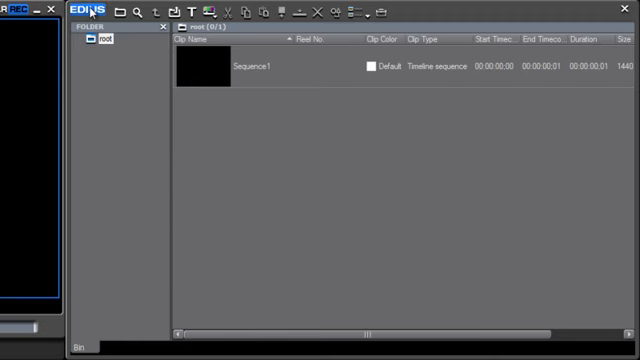
Open the bin's EDIUS logo menu and its Functions submenu
left_click(95, 10)
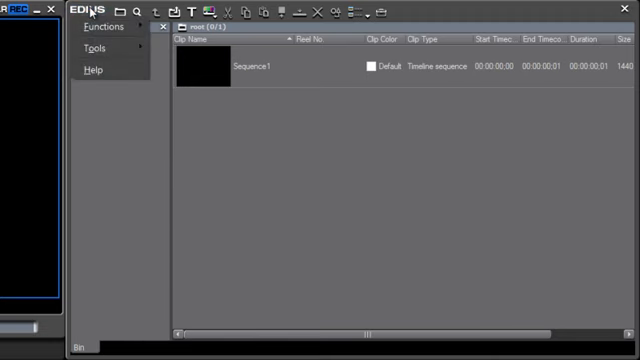
mouse_move(90, 113)
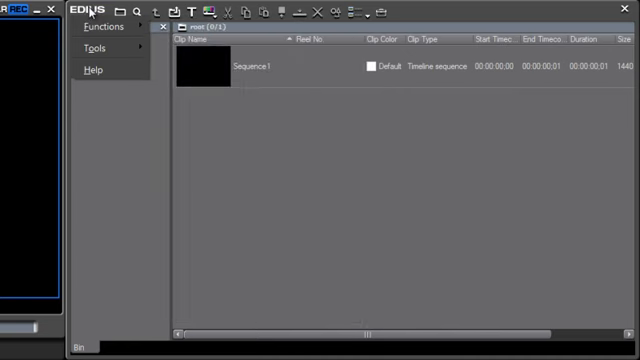
left_click(102, 26)
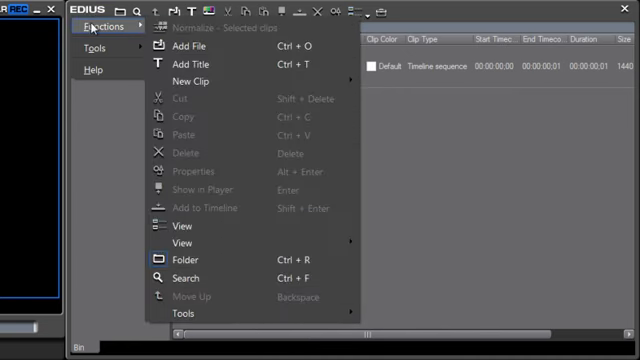
mouse_move(200, 47)
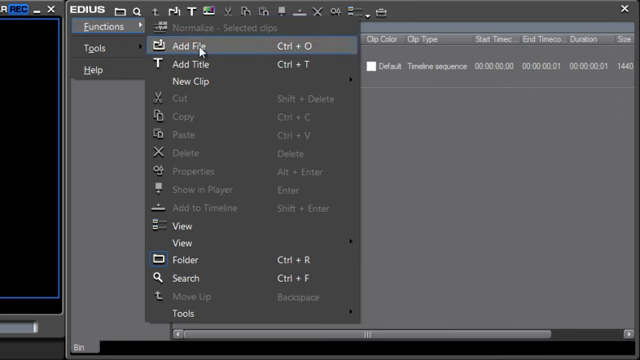
mouse_move(285, 47)
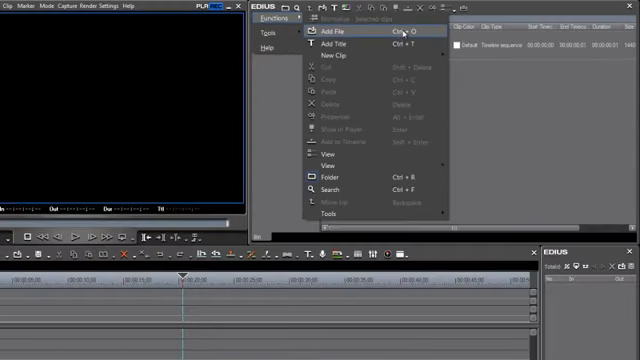
Dismiss the Functions menu to return to the workspace with Sequence1 in the bin
left_click(331, 32)
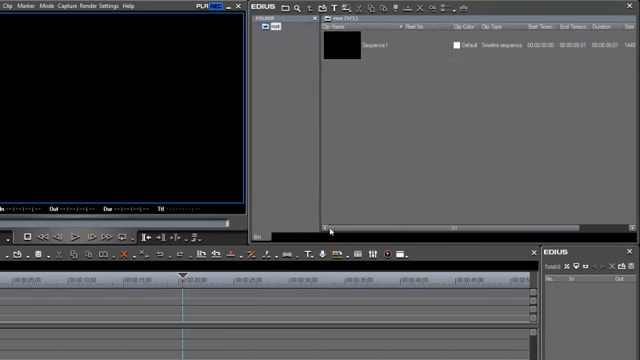
mouse_move(186, 277)
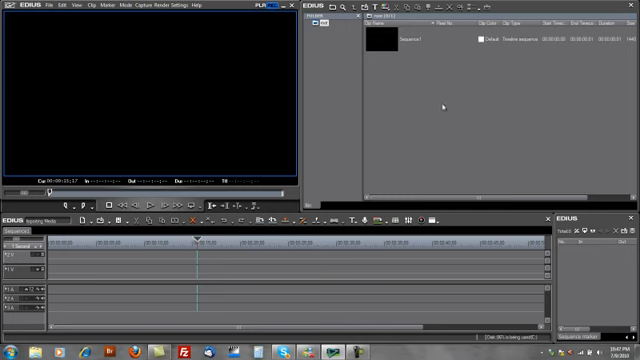
mouse_move(521, 215)
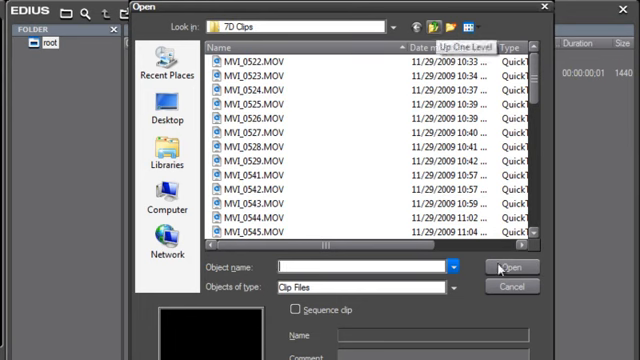
Cancel the Open dialog on the 7D Clips MOV folder without importing
left_click(509, 286)
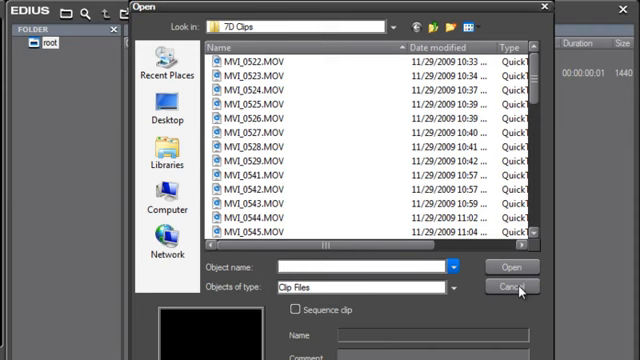
left_click(510, 287)
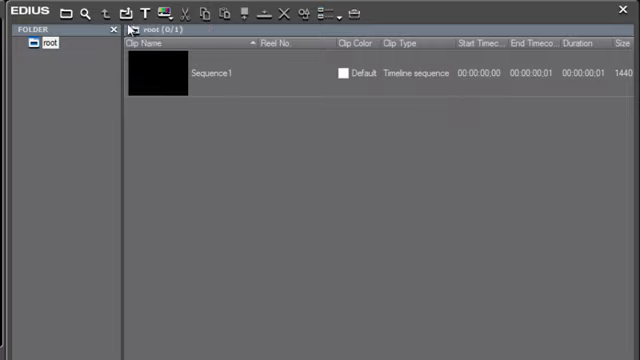
mouse_move(126, 13)
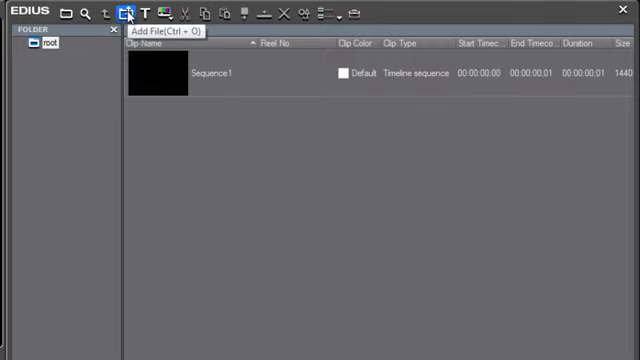
Open the Add File dialog showing the FreeAgent Drive folders
left_click(128, 12)
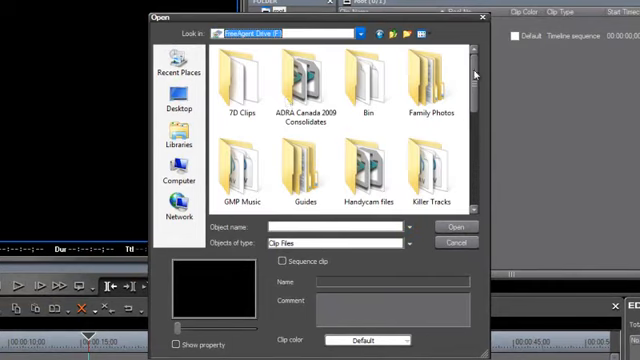
mouse_move(435, 148)
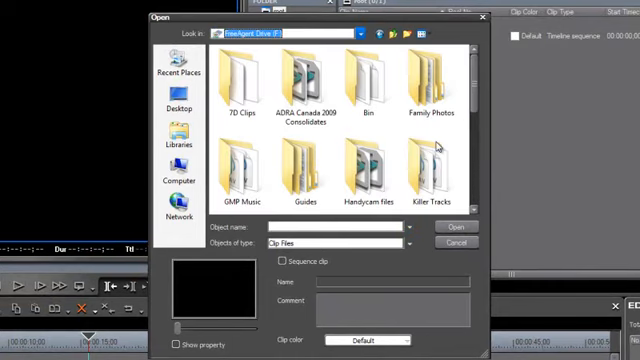
mouse_move(233, 85)
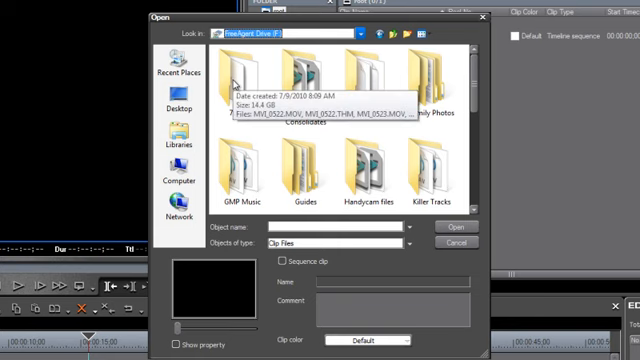
mouse_move(232, 85)
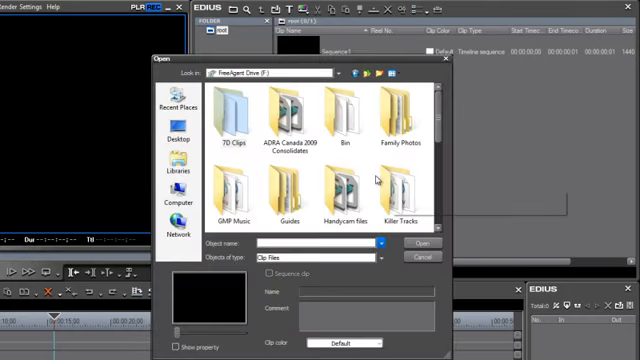
Open the 7D Clips folder, select MVI_0522.MOV, and scroll through the clips
double_click(231, 118)
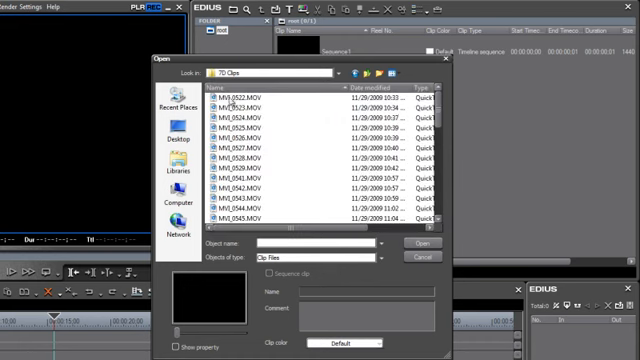
left_click(247, 95)
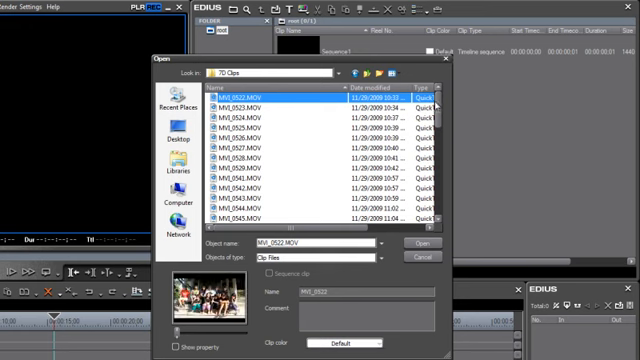
scroll("down", 3)
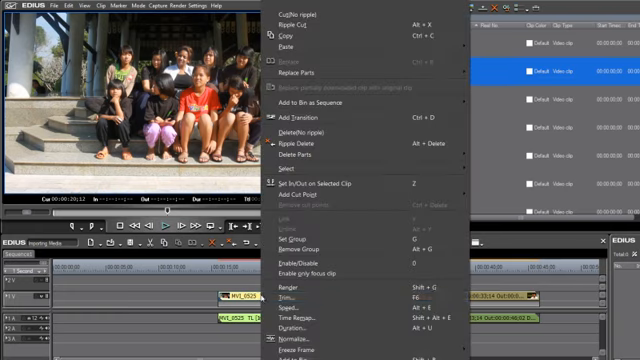
mouse_move(295, 287)
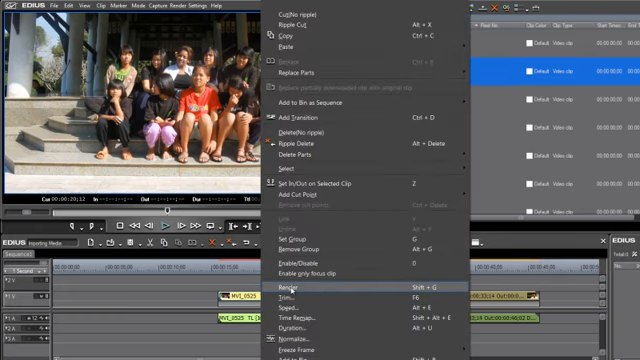
Render the MVI_0525 clip on the timeline
left_click(298, 289)
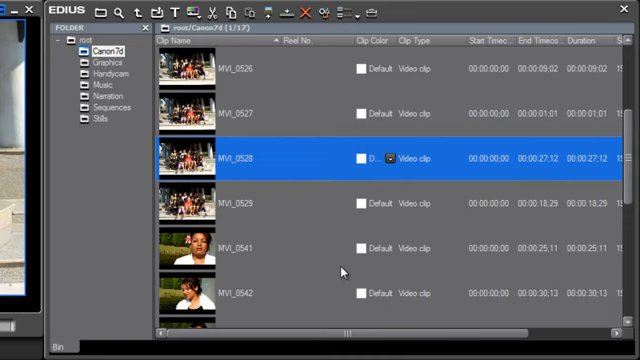
mouse_move(337, 268)
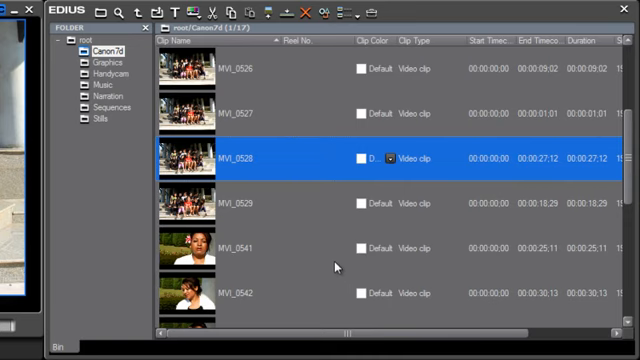
mouse_move(336, 265)
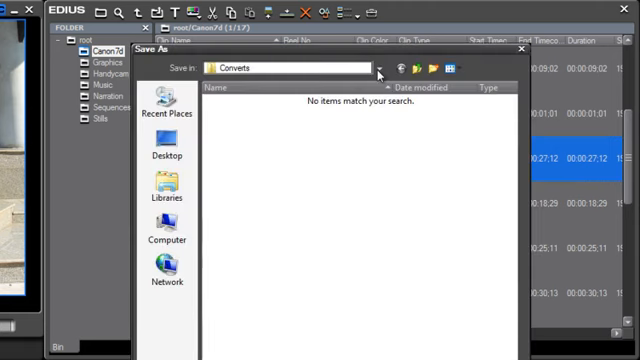
Choose the Save in location for converting MVI_0528 to AVI in Converts
left_click(380, 67)
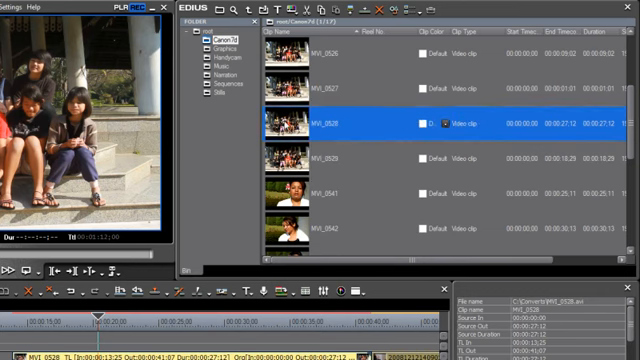
Convert a bin clip to a Canopus HQ Online Quality AVI saved in Converts
right_click(340, 125)
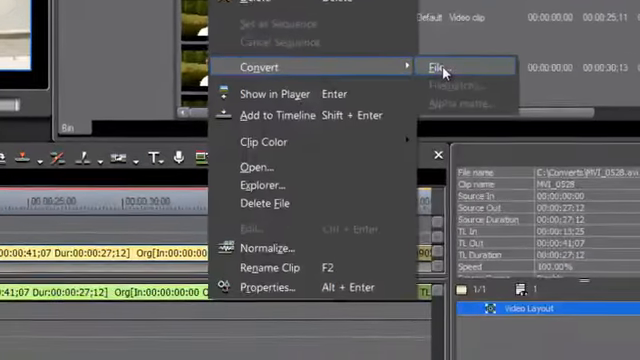
left_click(437, 66)
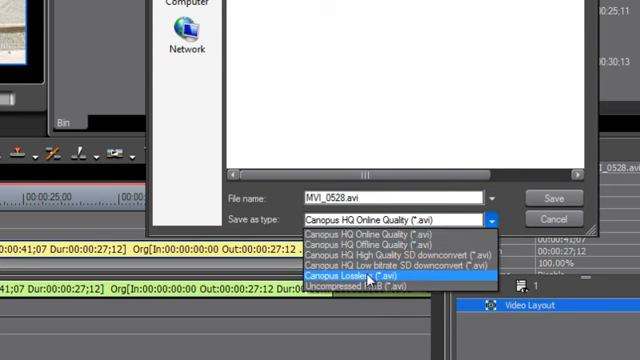
mouse_move(362, 289)
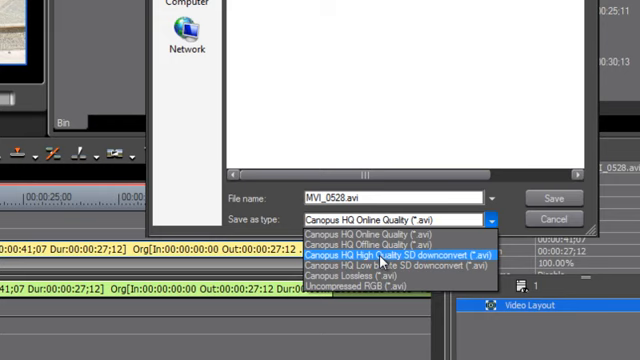
mouse_move(378, 278)
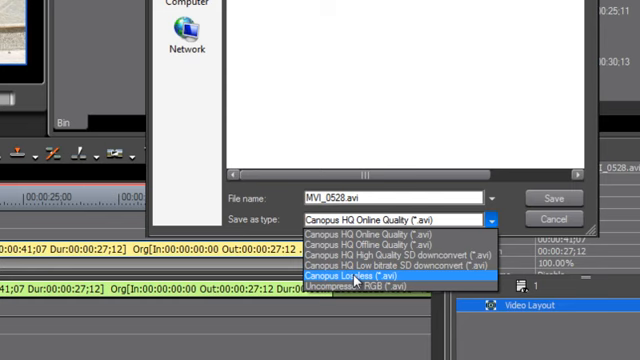
mouse_move(360, 288)
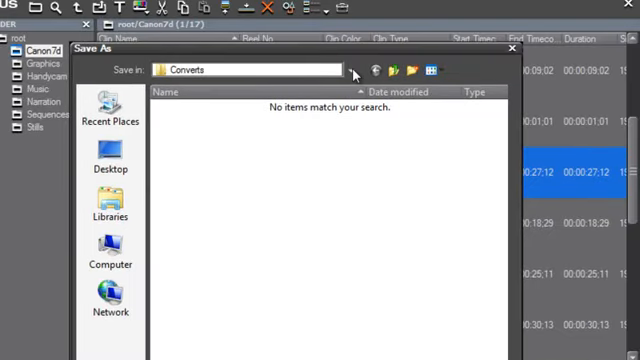
left_click(349, 69)
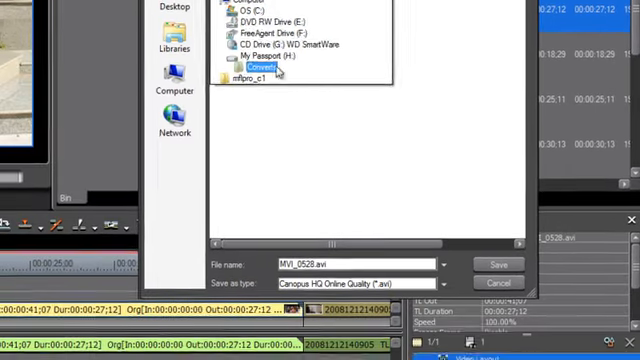
left_click(498, 264)
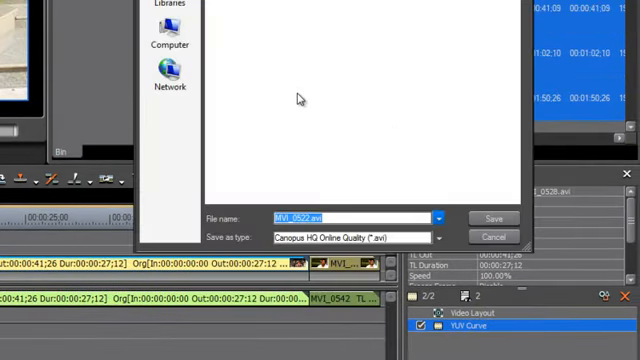
mouse_move(483, 213)
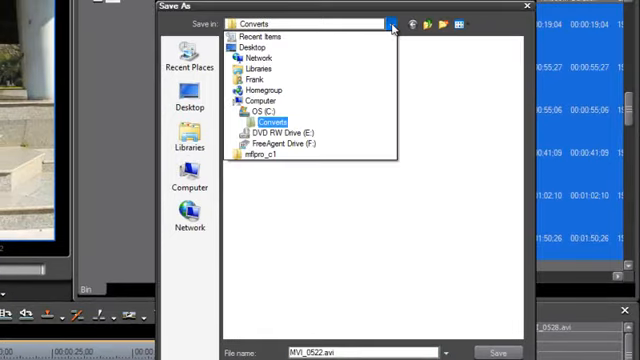
Save the MVI_0522 conversion into the Converts folder
left_click(272, 121)
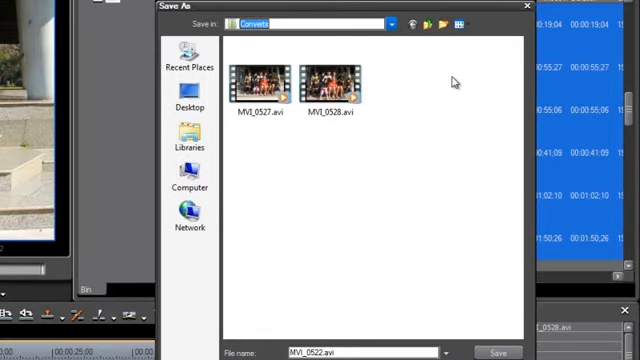
mouse_move(555, 14)
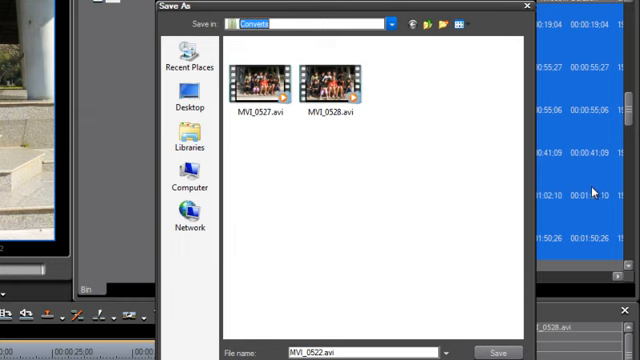
mouse_move(593, 188)
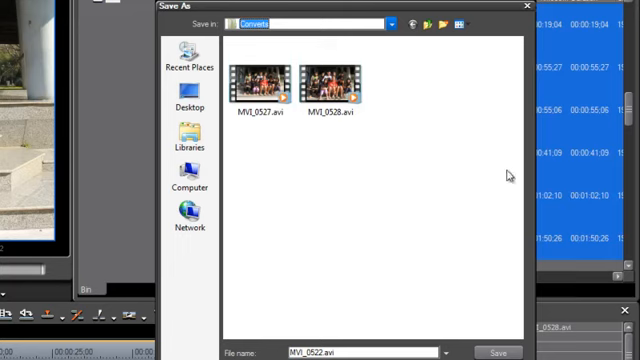
left_click(385, 23)
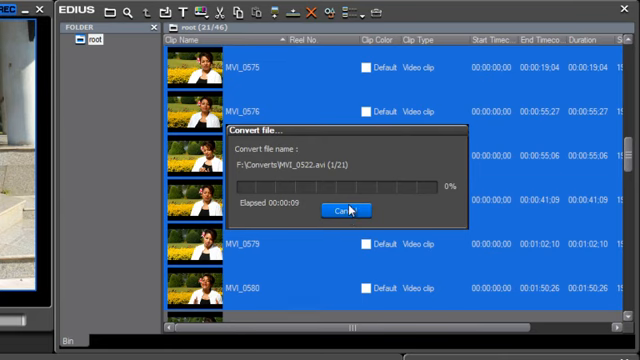
mouse_move(405, 147)
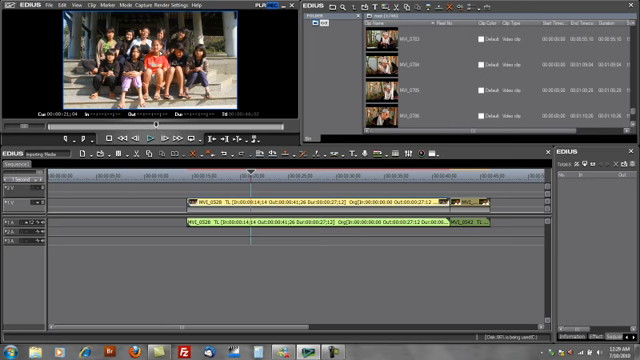
Open the Help menu and choose an entry such as Version Info
left_click(203, 6)
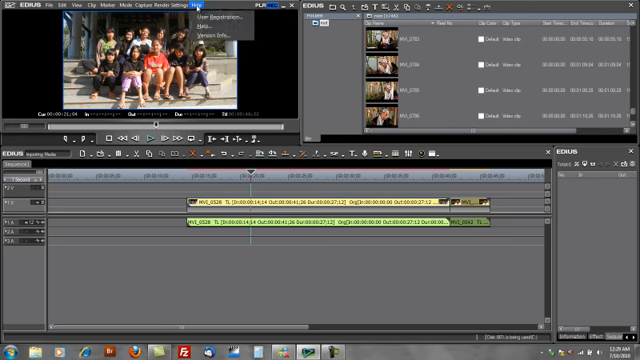
left_click(213, 27)
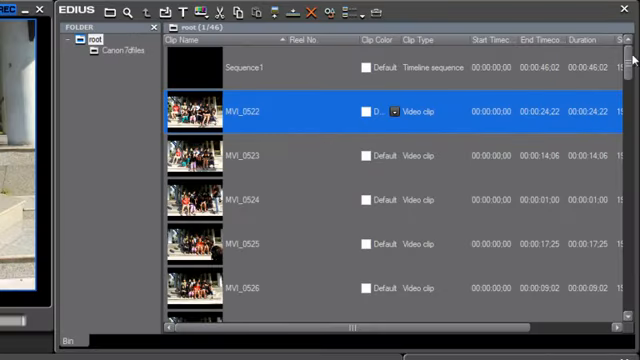
Scroll the bin while sorting root's sequence and clips into Sequences and Canon7dfiles
scroll("down", 3)
type("Sequences")
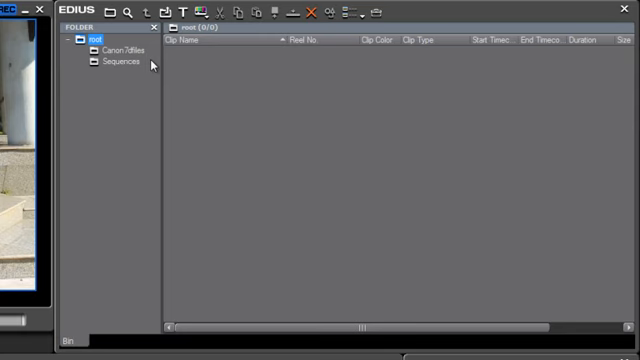
mouse_move(121, 98)
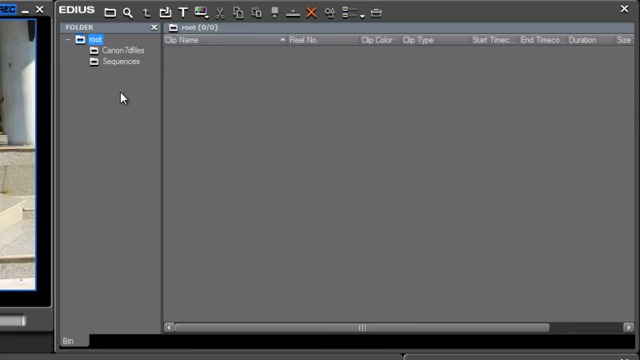
mouse_move(122, 97)
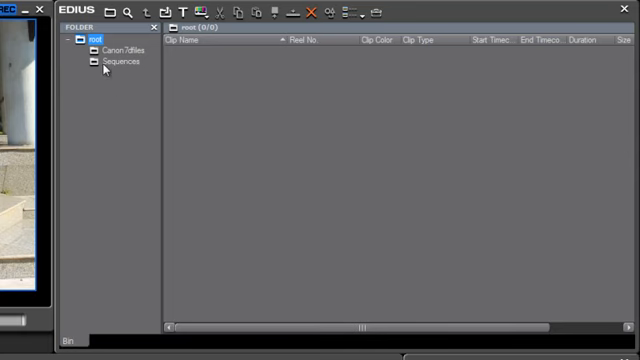
mouse_move(132, 69)
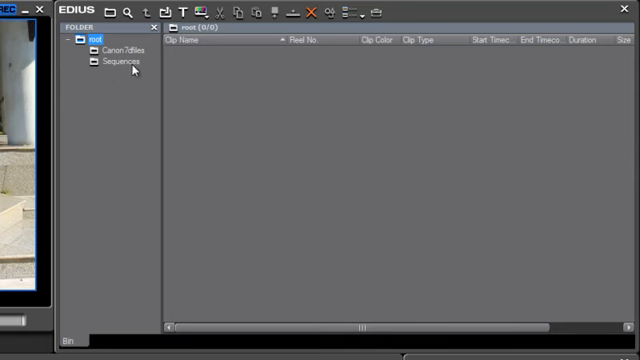
mouse_move(119, 77)
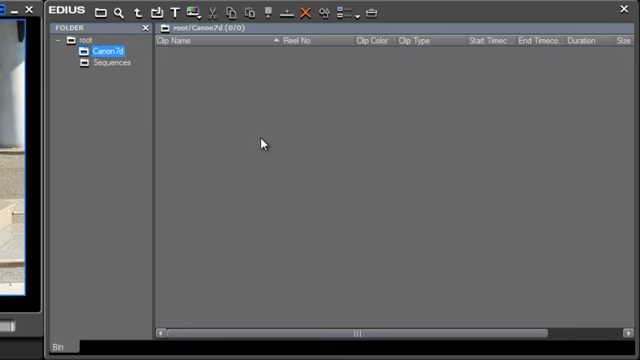
mouse_move(195, 52)
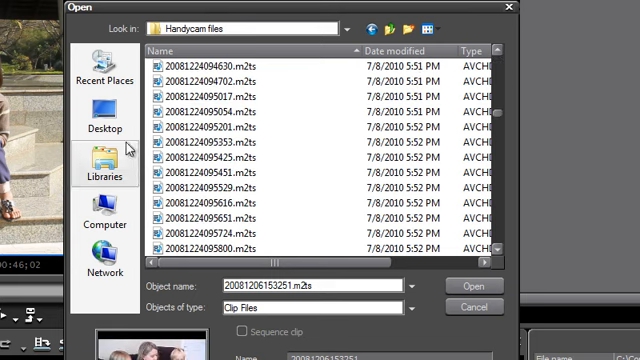
Import the selected Handycam m2ts clips and scroll the bin listing
left_click(466, 281)
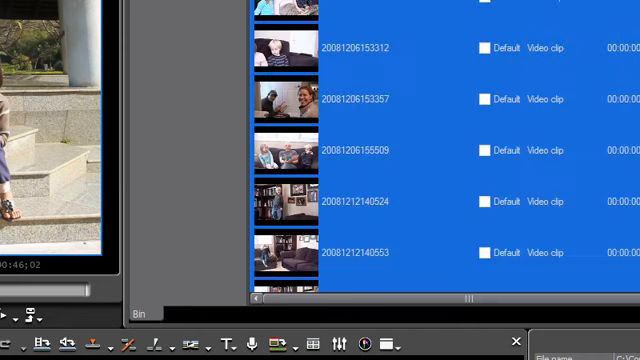
scroll("down", 3)
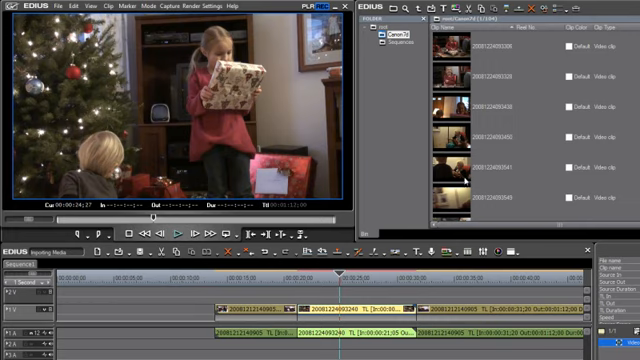
mouse_move(465, 177)
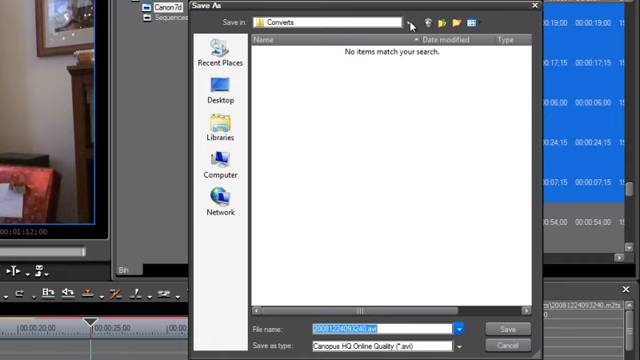
mouse_move(491, 330)
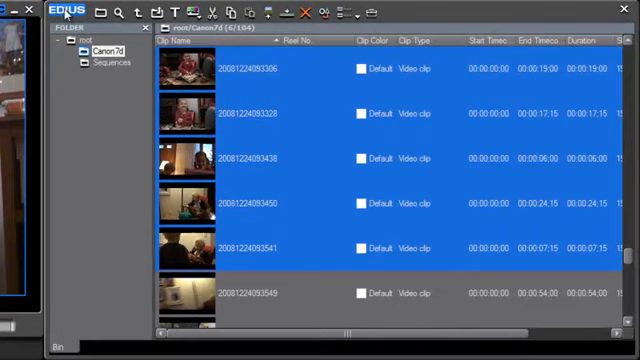
Start Add File to bring in clips from F:\Handycam files
left_click(67, 22)
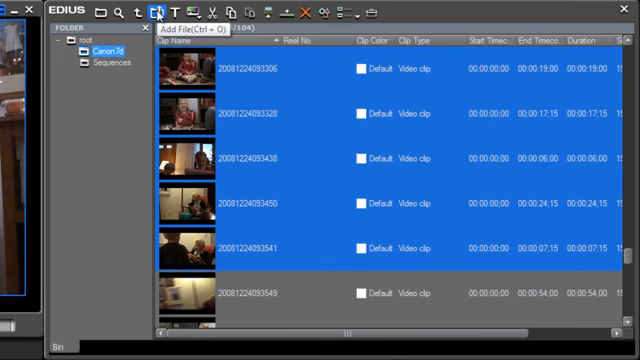
mouse_move(311, 133)
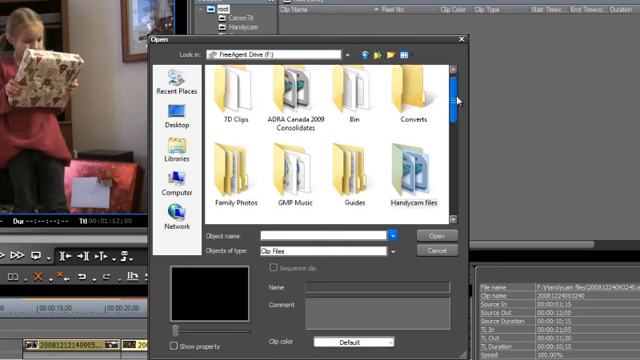
Browse to the New Network WAV tracks and create a bin folder named Music
scroll("down", 3)
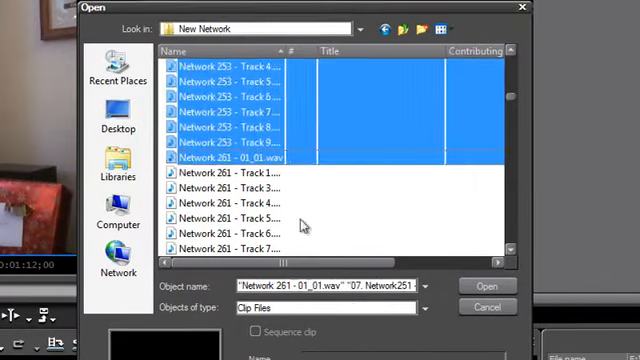
left_click(481, 284)
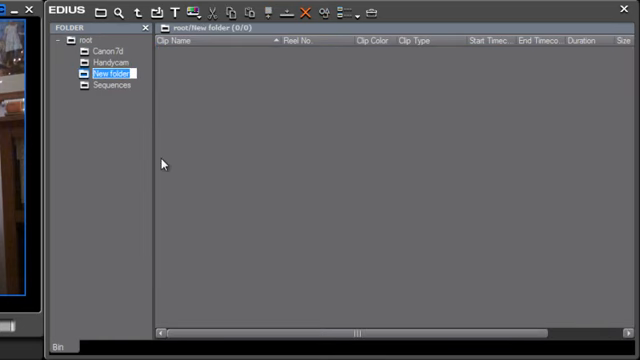
type("Music")
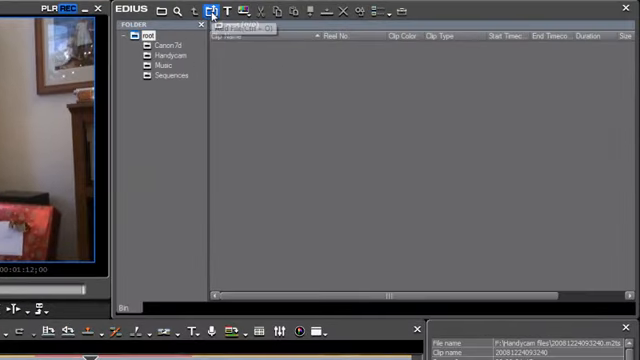
Import the IMG graduation JPEGs from the Jpegs folder as still clips
left_click(207, 10)
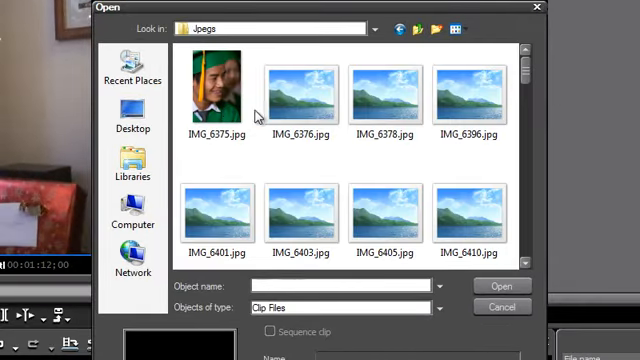
left_click(215, 85)
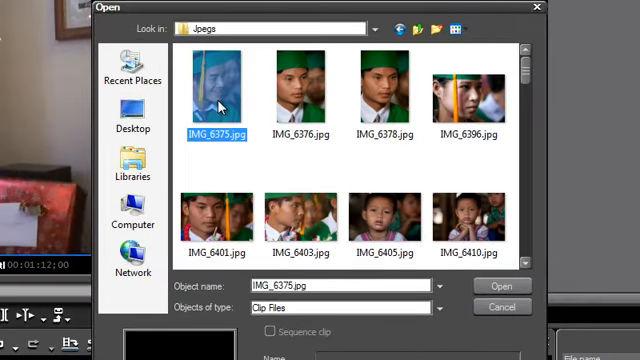
left_click(501, 286)
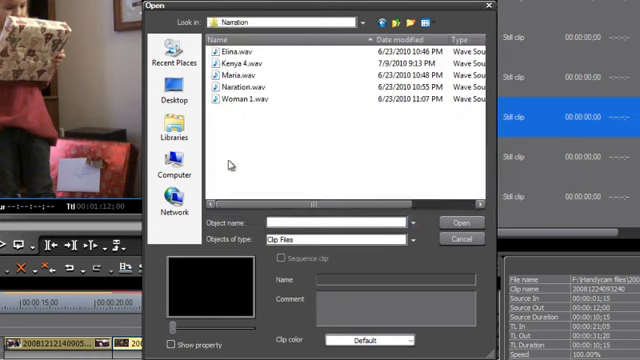
Import all WAV recordings from the Narration folder as audio clips
left_click(250, 50)
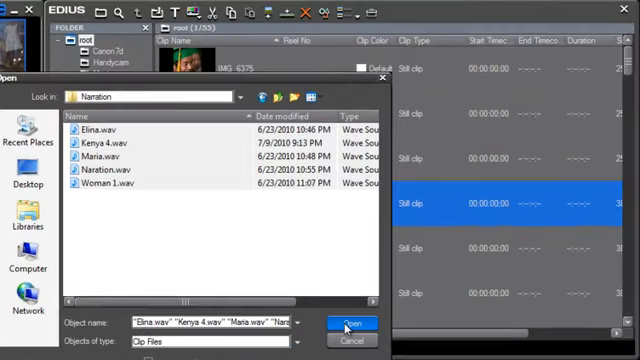
left_click(350, 322)
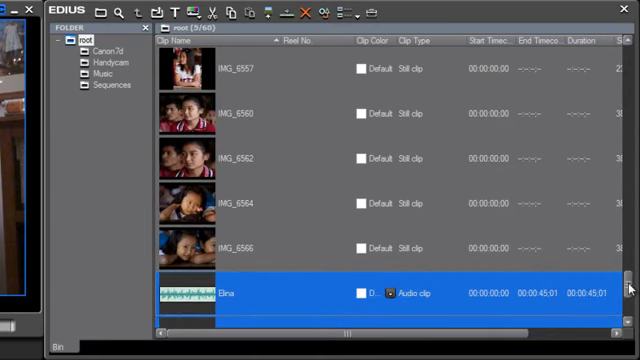
scroll("down", 3)
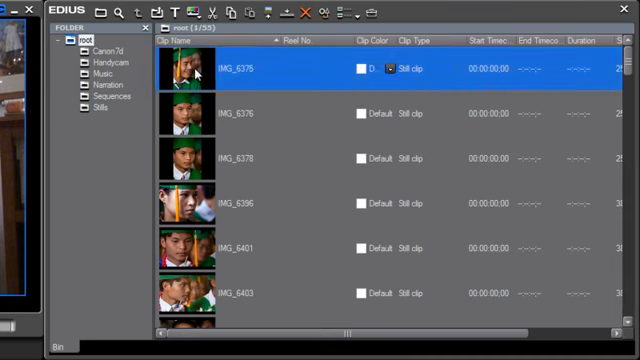
Import ADRA Canada logos from My Passport's Photoshop Files and add a Graphics folder under root
key("ctrl+a")
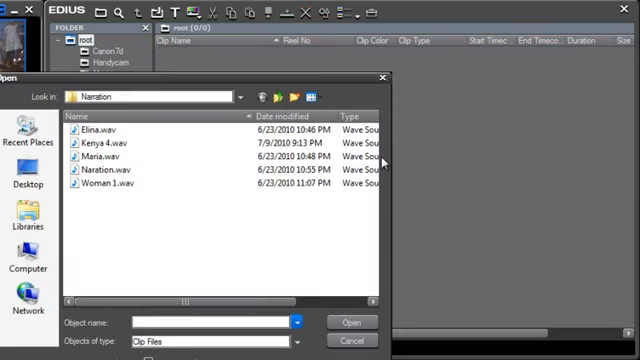
left_click(276, 95)
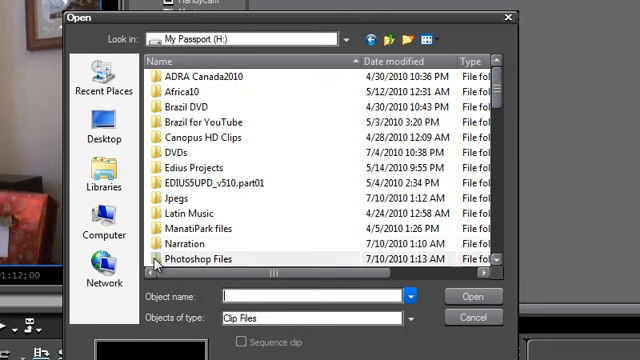
double_click(194, 261)
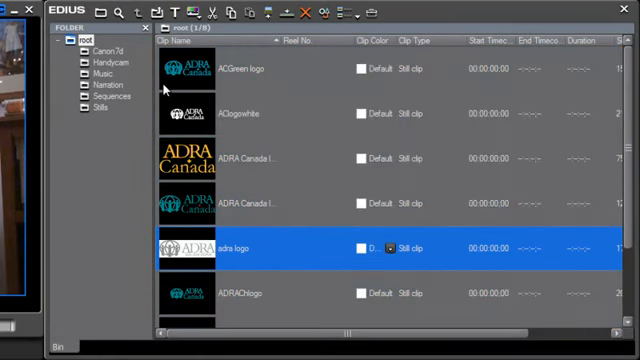
right_click(76, 40)
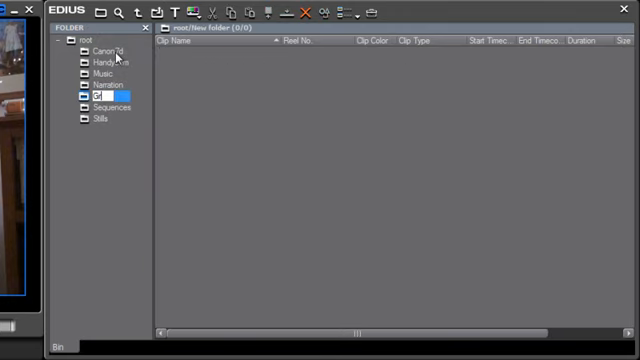
type("Graphics")
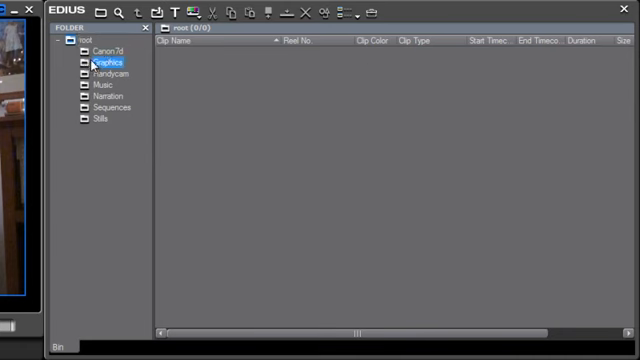
In the Graphics folder, create a Color Bars clip and try adding a Color Matte
left_click(197, 13)
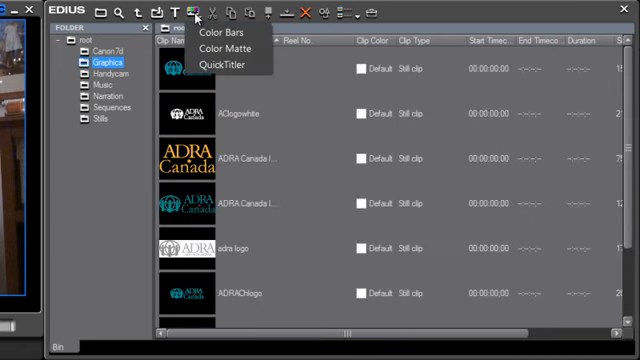
left_click(221, 34)
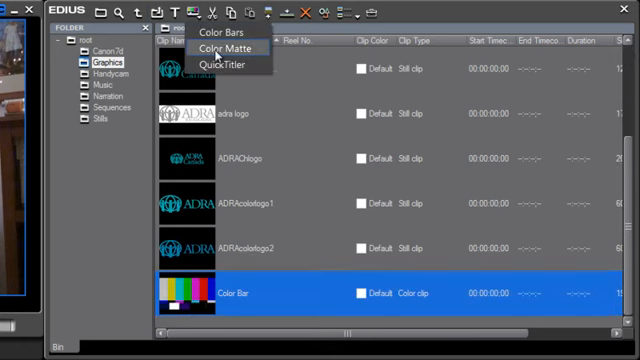
left_click(221, 46)
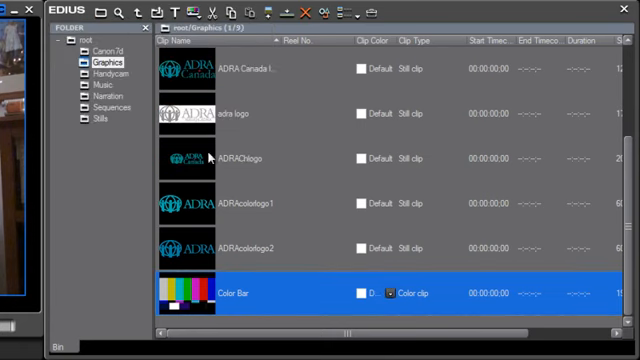
mouse_move(397, 138)
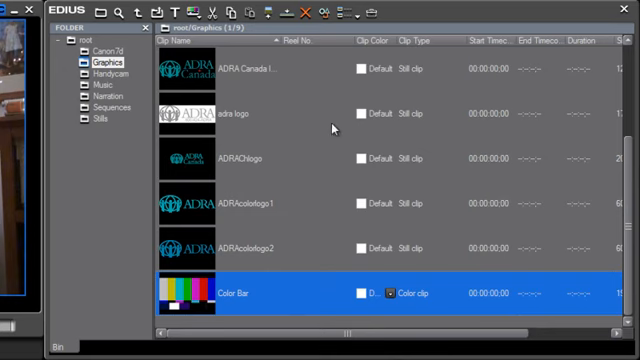
mouse_move(186, 12)
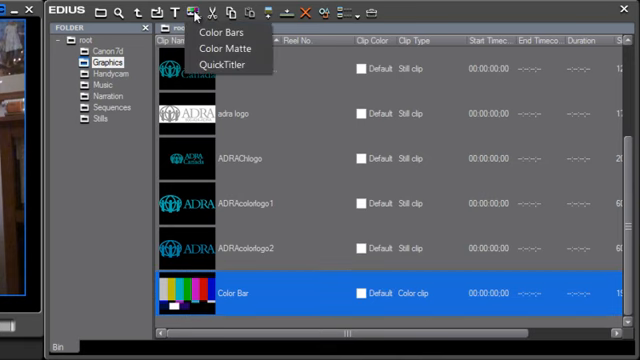
mouse_move(217, 49)
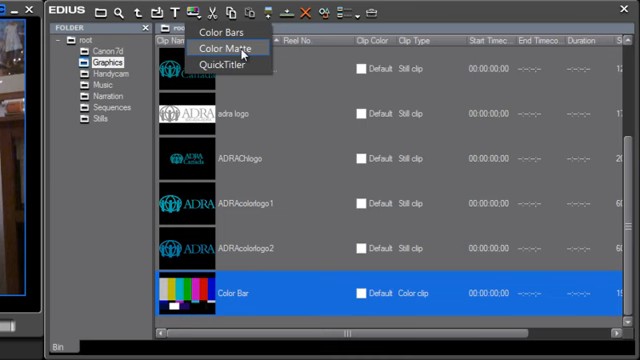
left_click(222, 48)
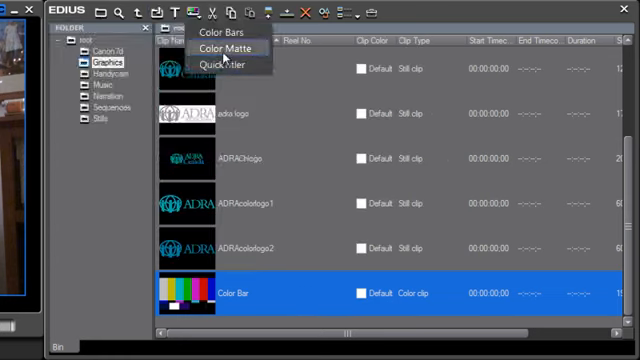
left_click(225, 48)
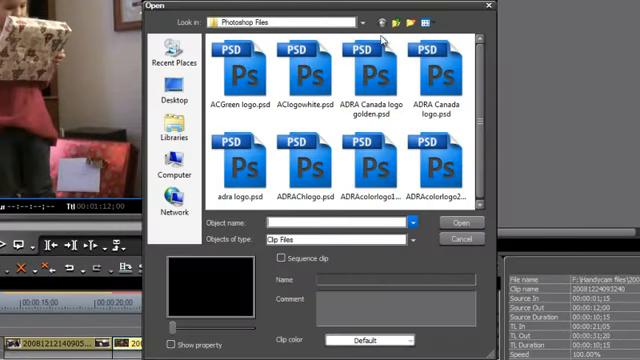
Import the Africa10 .m2t clips from My Passport (H:) into the bin root
left_click(390, 40)
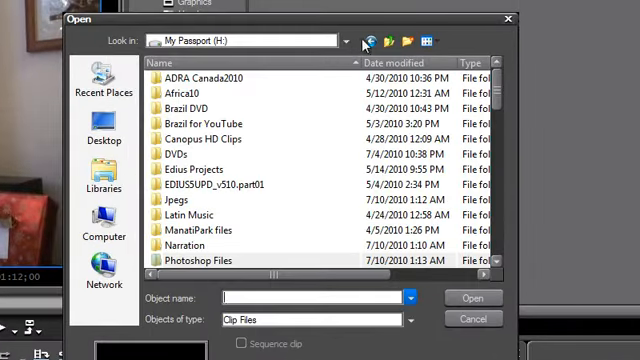
left_click(347, 40)
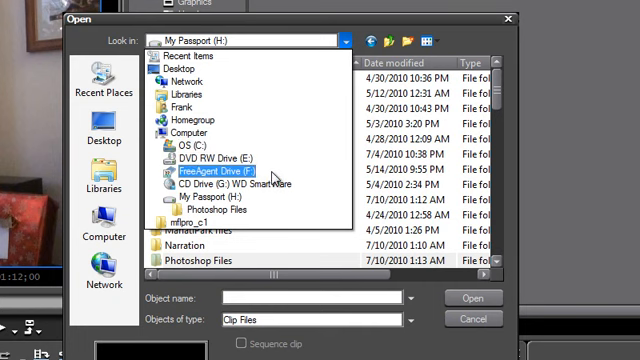
mouse_move(279, 180)
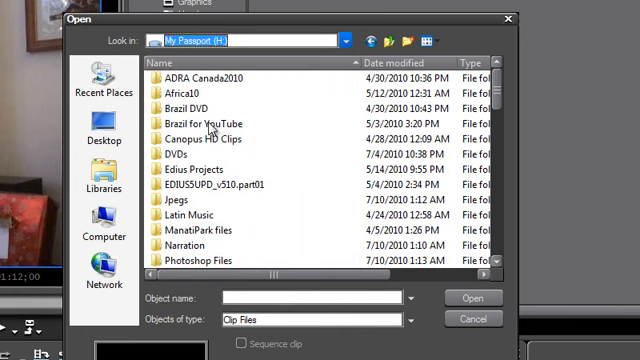
left_click(200, 87)
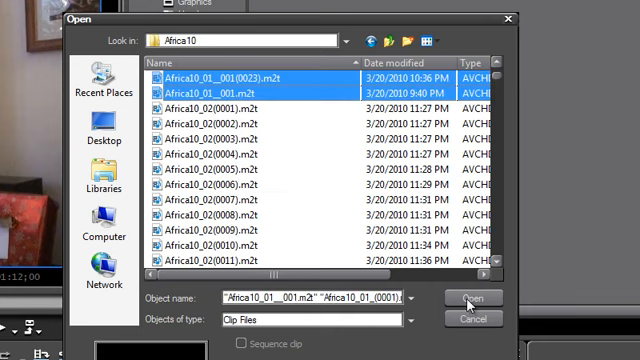
left_click(470, 298)
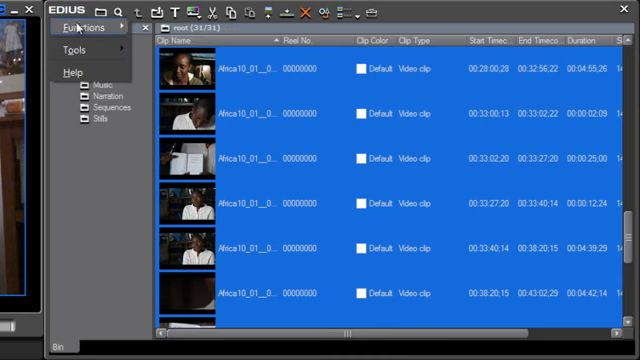
Open the bin menu's Functions submenu
left_click(85, 26)
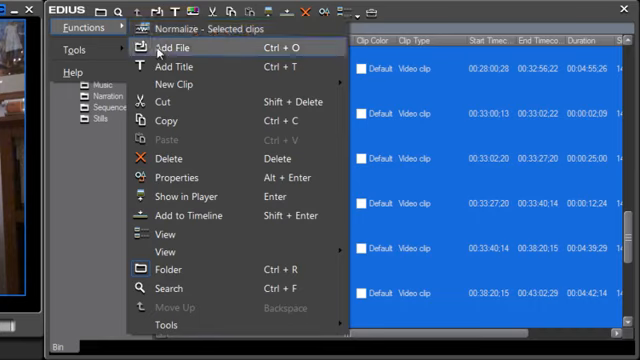